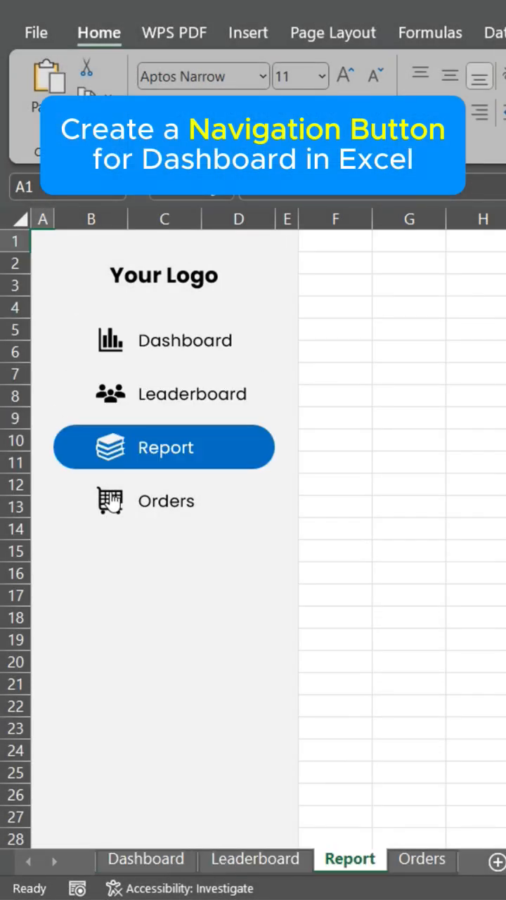
- Jump to the Orders sheet via its button in the side navigation panel
left_click(166, 501)
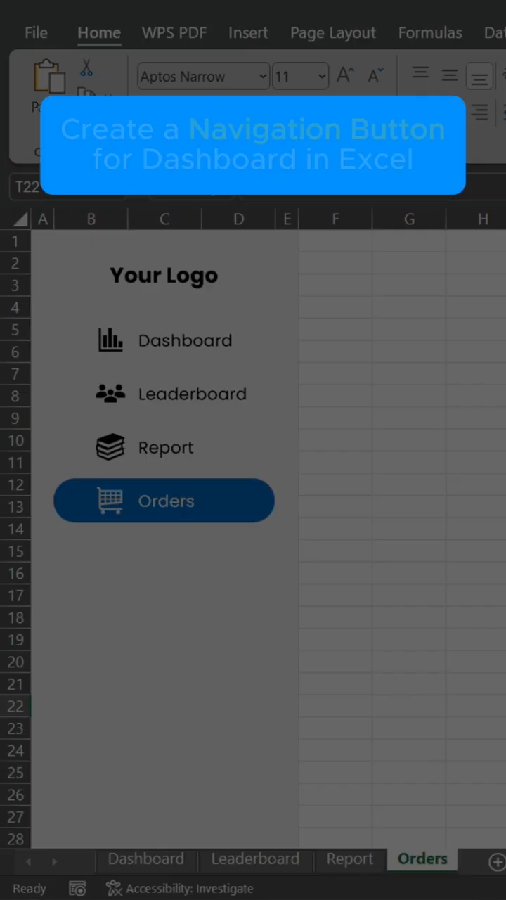
- Set the spacer columns to an exact column width of 2
left_click(331, 125)
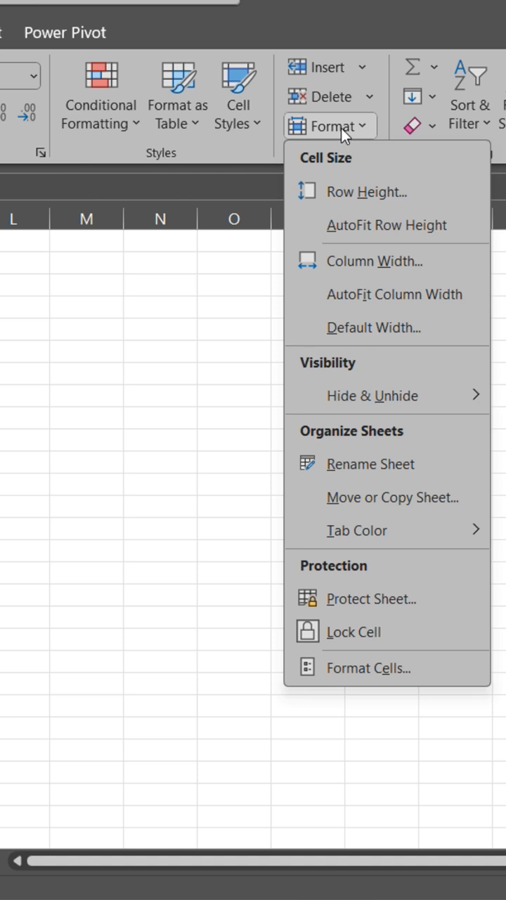
left_click(374, 262)
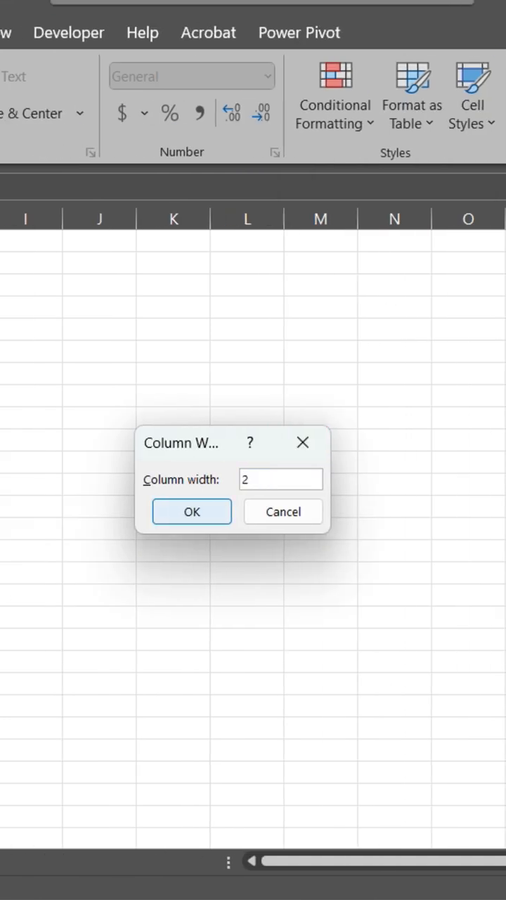
left_click(191, 511)
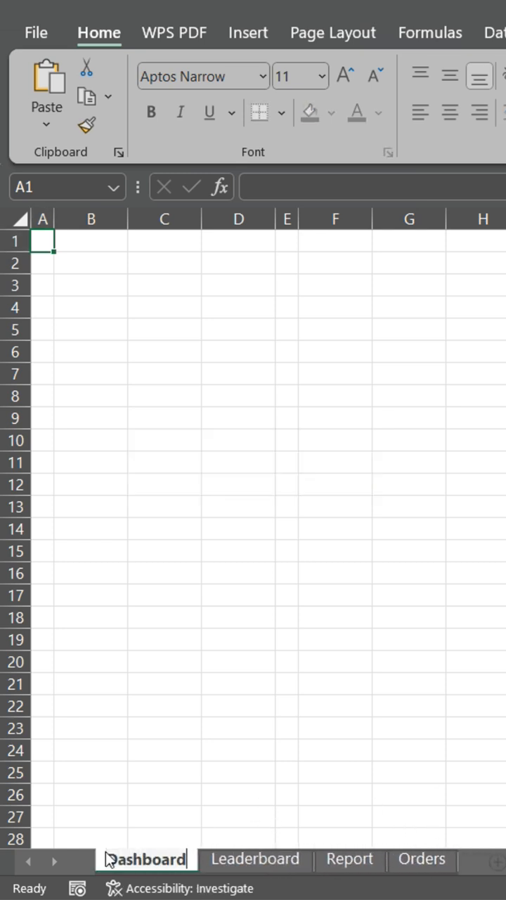
- Draw a grey rectangle panel down the left side and add the logo, icons and sheet labels
left_click(248, 32)
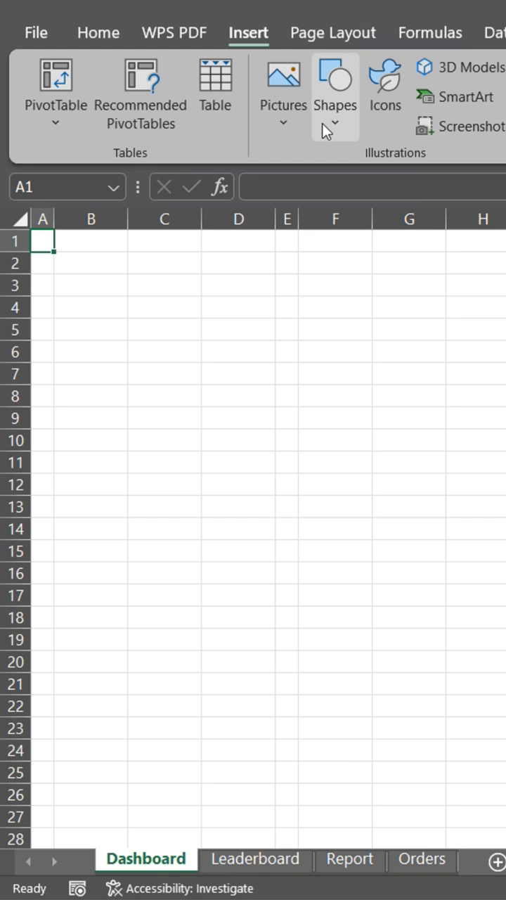
left_click_drag(42, 239, 239, 341)
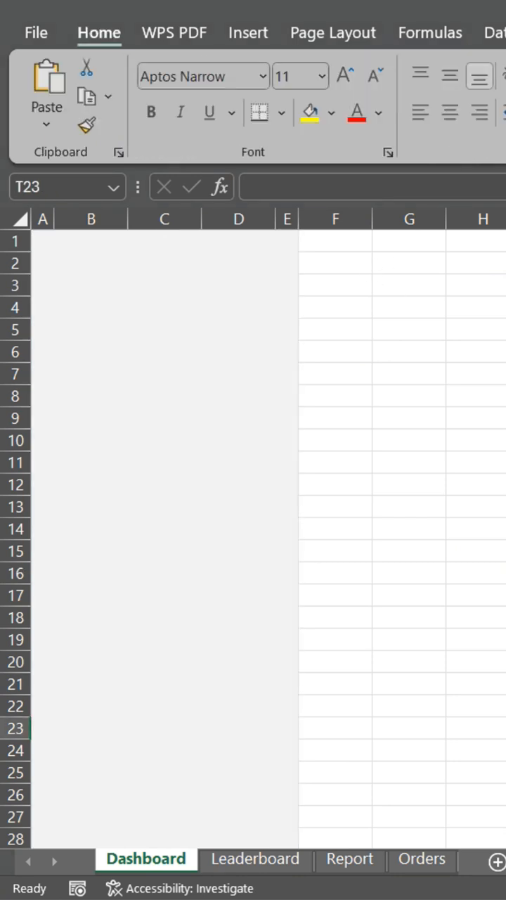
left_click(464, 296)
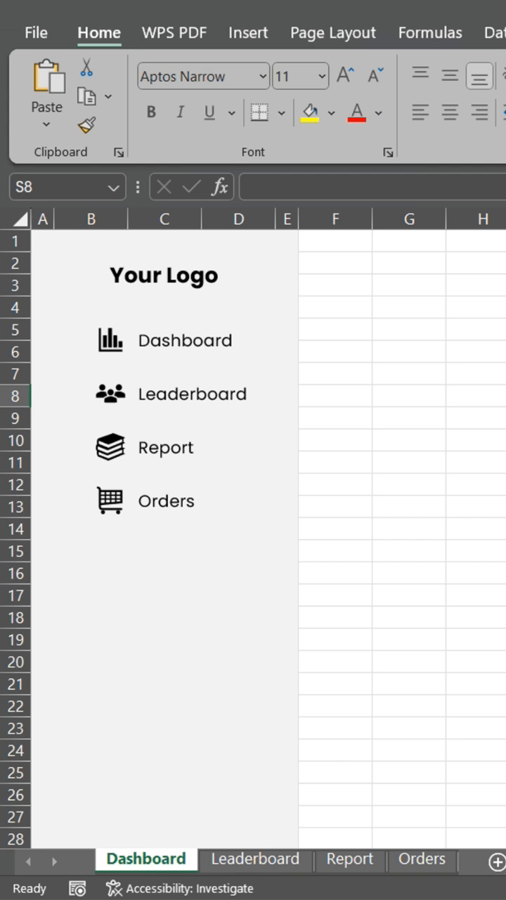
- Place a blue rounded rectangle over Dashboard and send it backward behind the icon and label
left_click(164, 341)
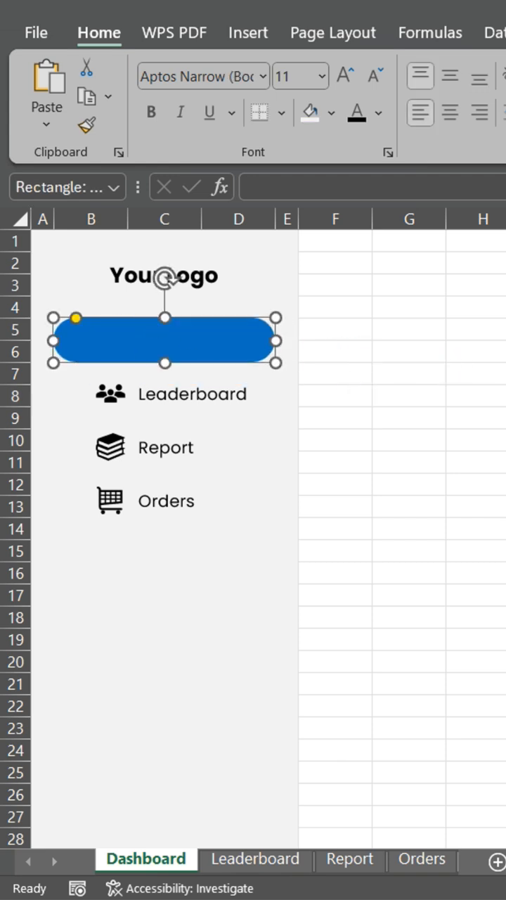
left_click(177, 32)
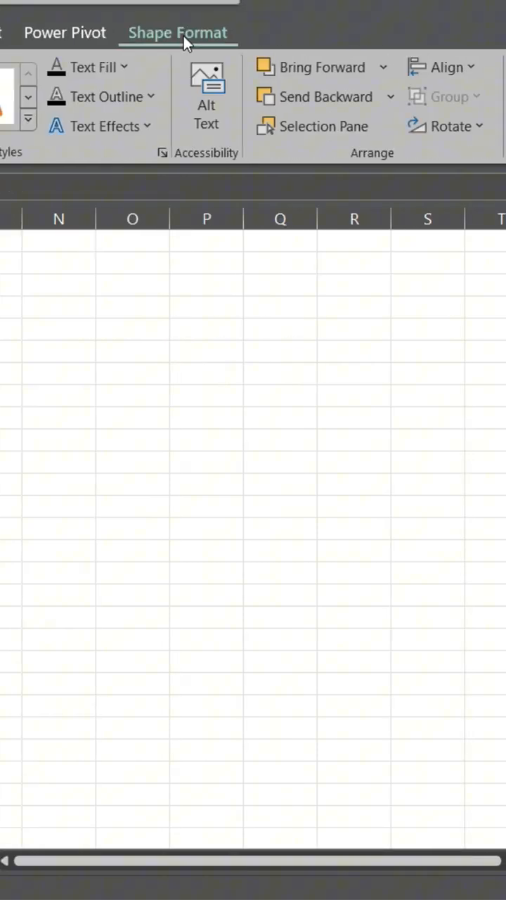
left_click(322, 127)
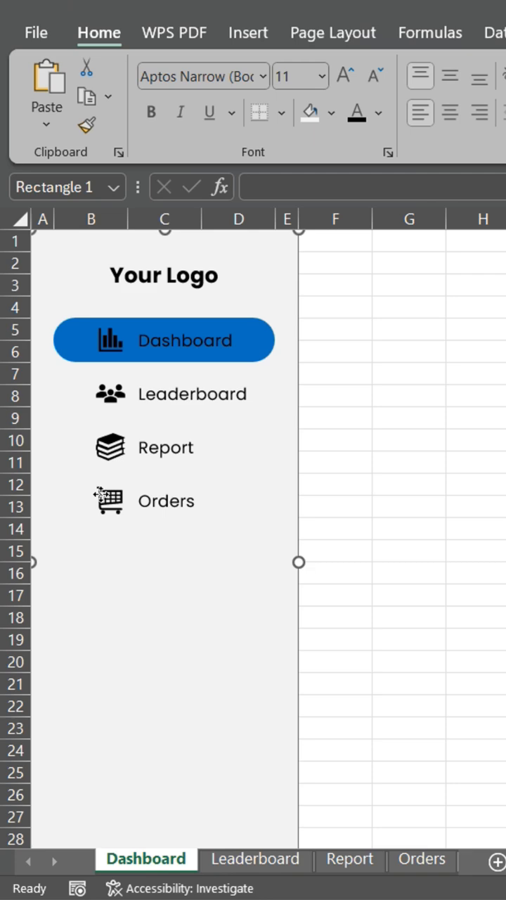
- Select all panel shapes, copy them and paste onto the Leaderboard sheet
left_click(165, 500)
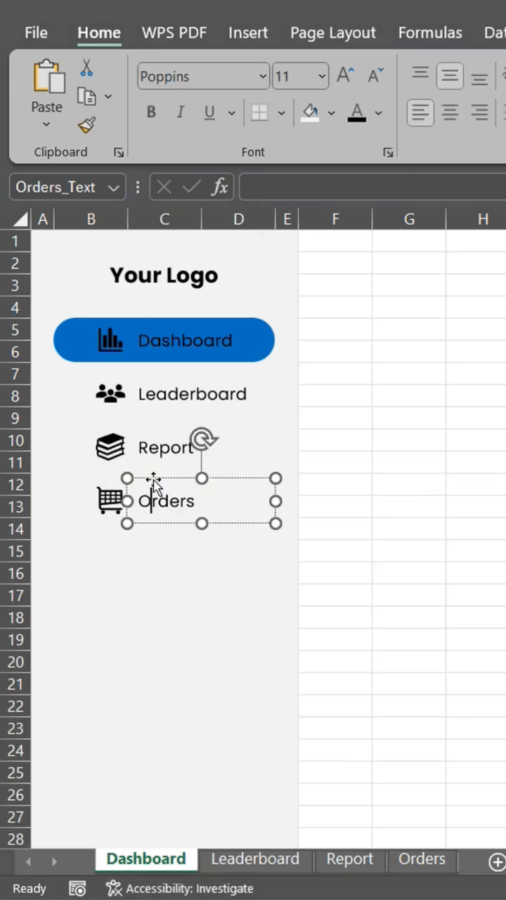
left_click(335, 263)
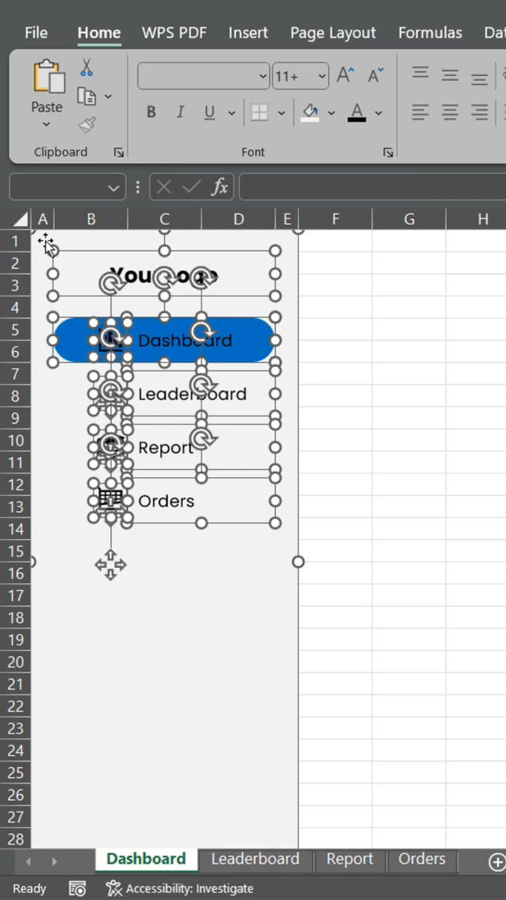
left_click(349, 858)
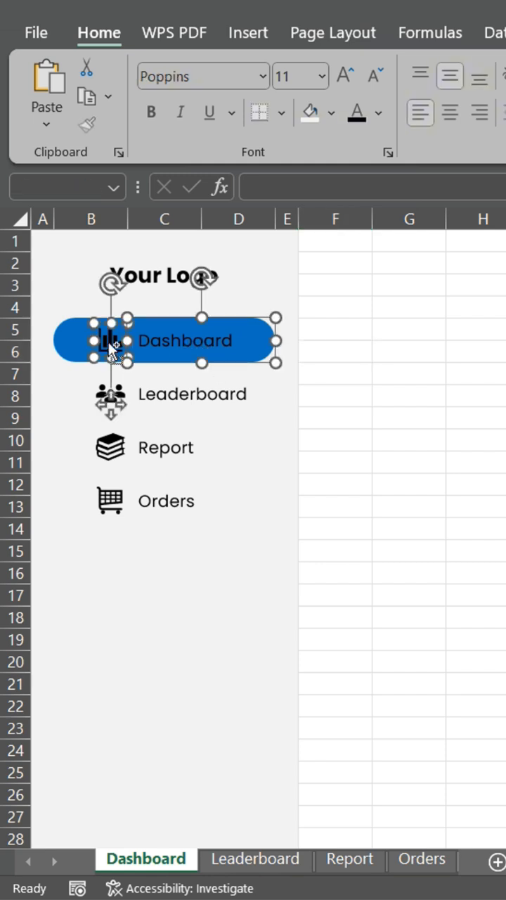
mouse_move(109, 345)
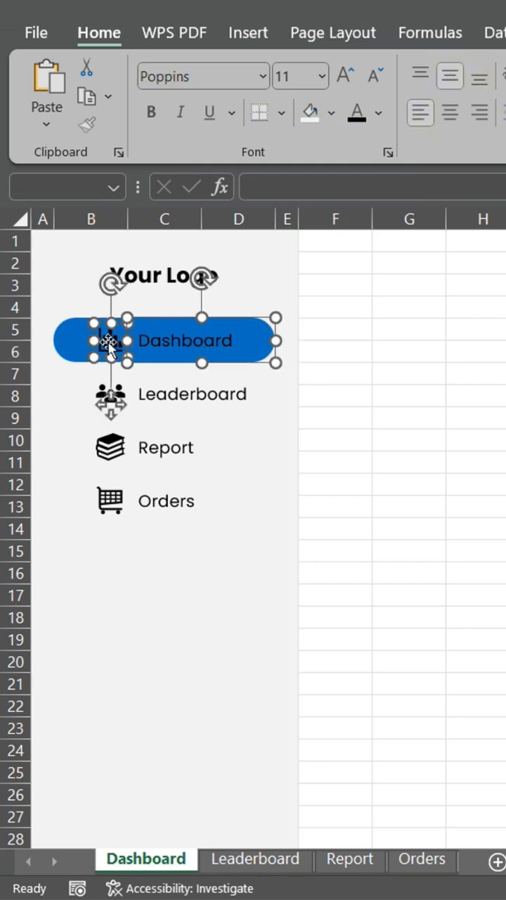
left_click(334, 329)
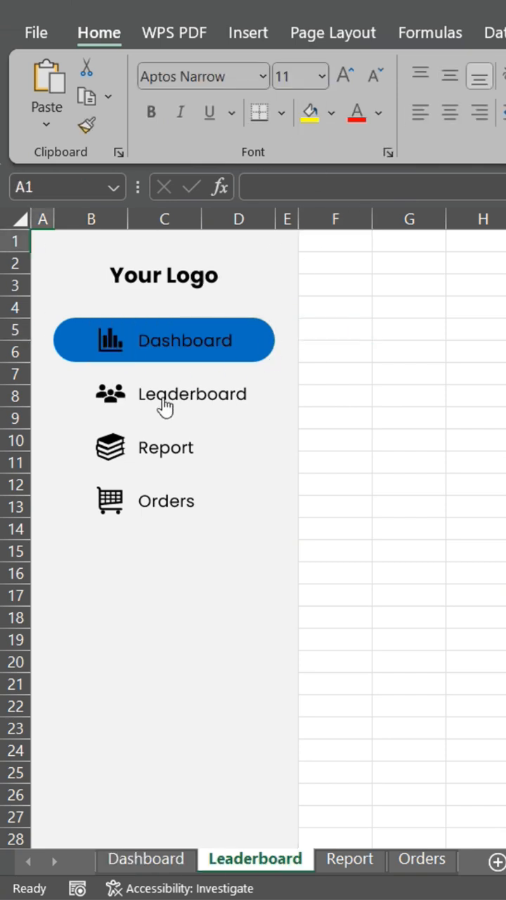
- Move the blue highlight behind the Leaderboard, Report and Orders entries on their own sheets
left_click(163, 341)
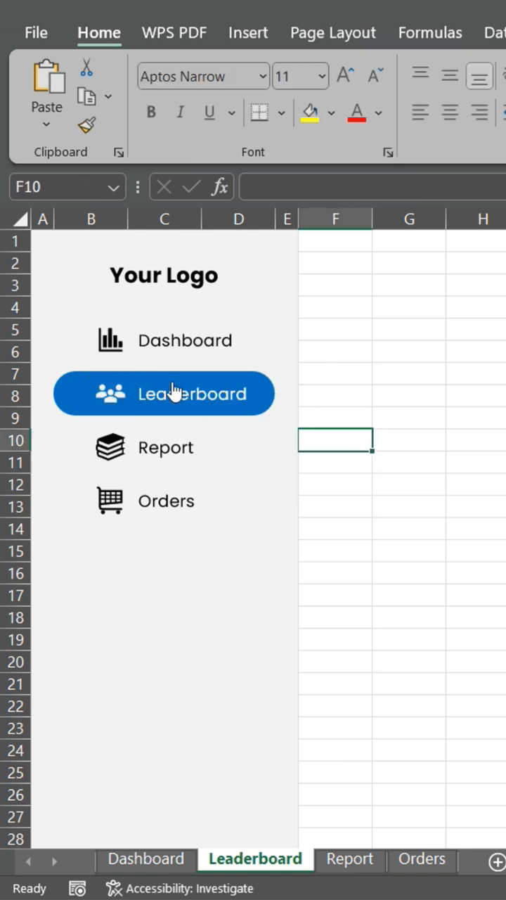
left_click(348, 858)
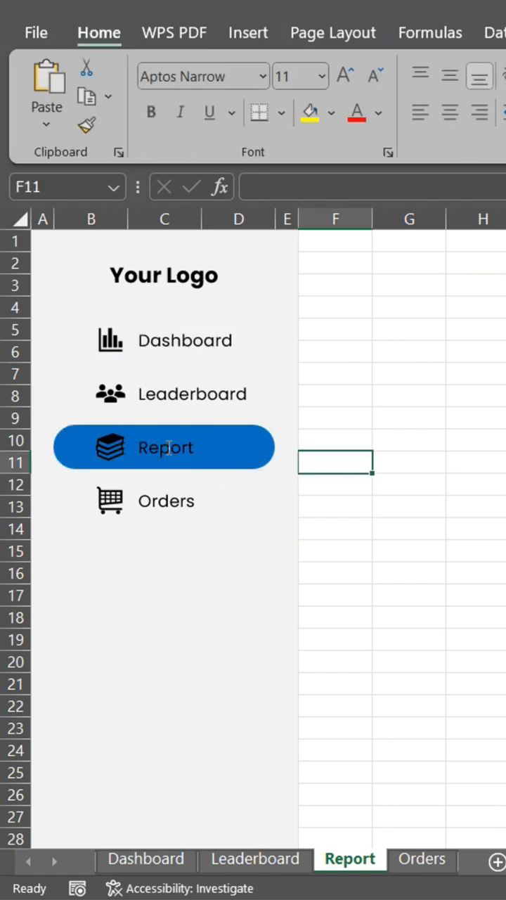
left_click(164, 448)
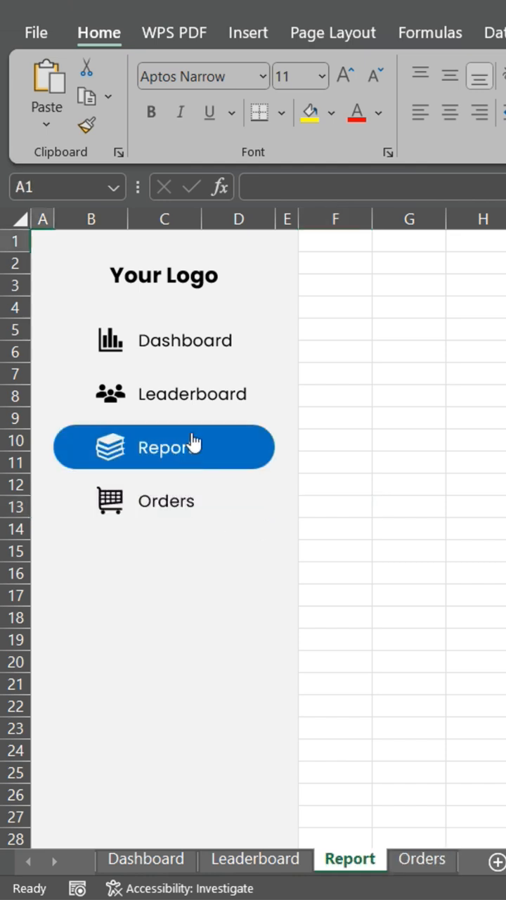
mouse_move(110, 501)
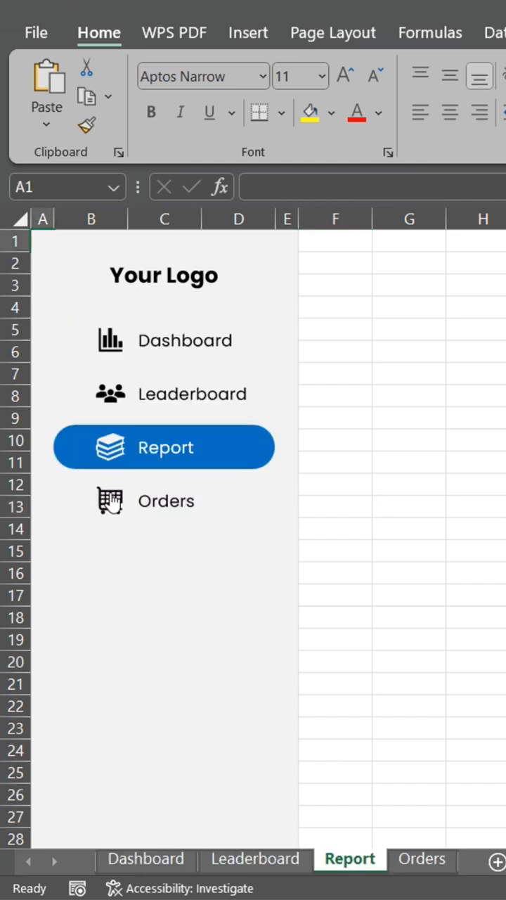
left_click(163, 501)
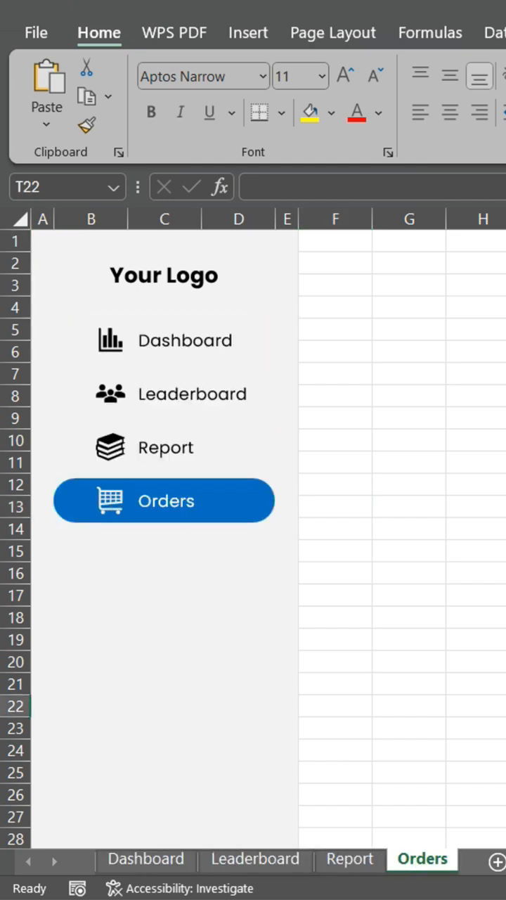